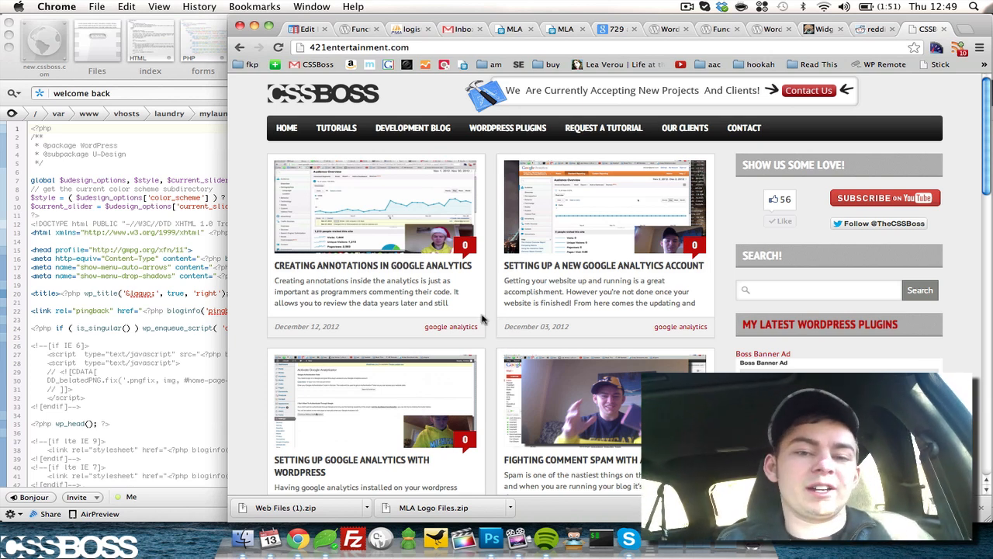
Reach the site's /wp-admin address and log in to the CSSBoss WordPress dashboard
click(358, 46)
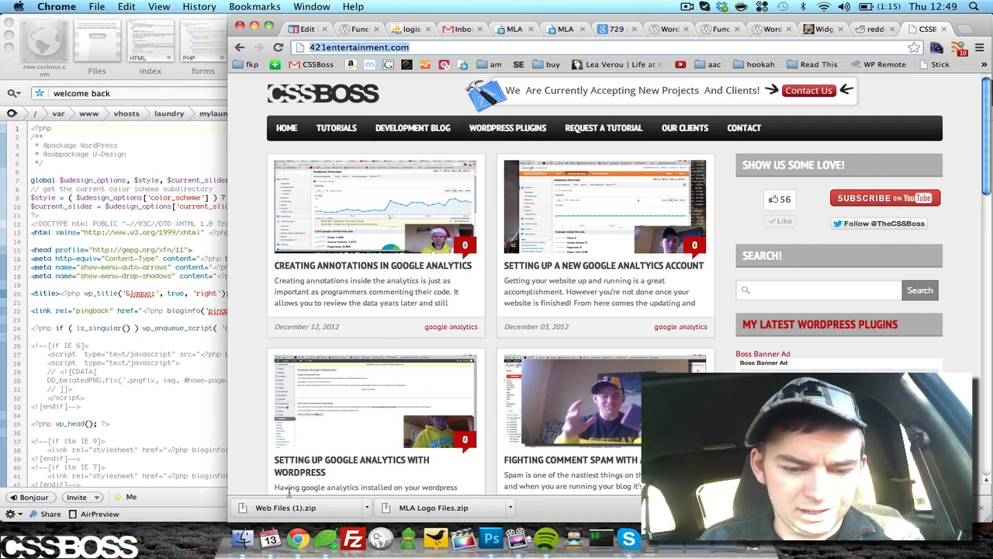
mouse_move(351, 466)
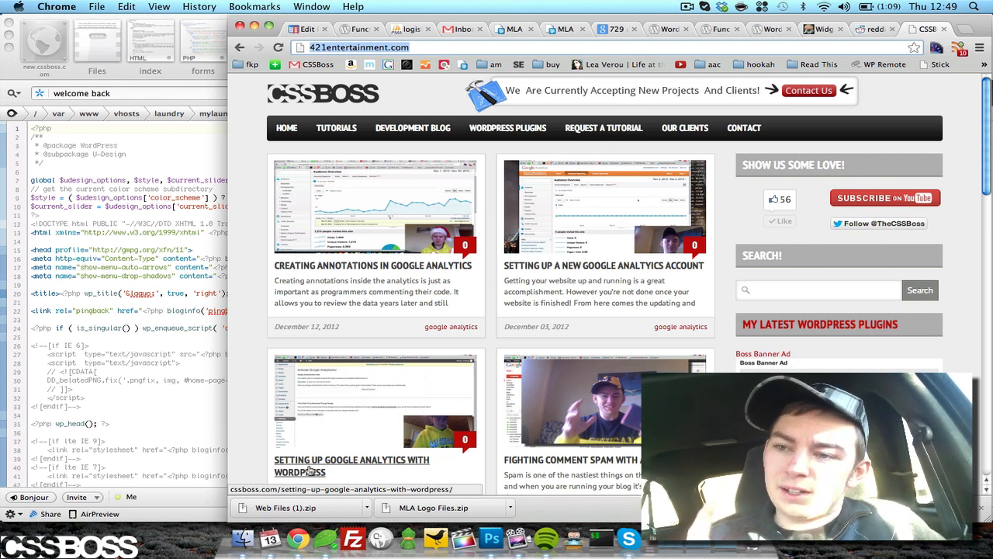
click(335, 128)
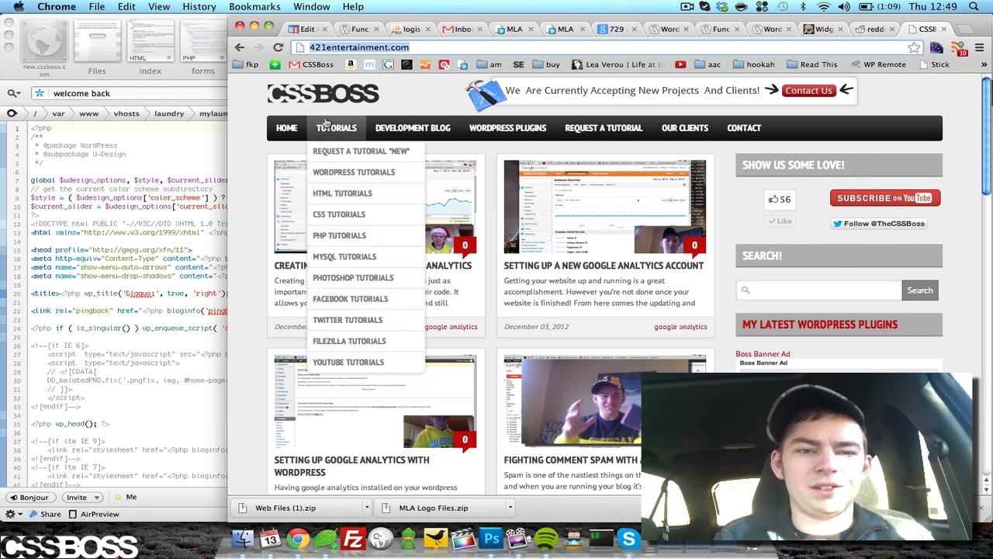
click(360, 46)
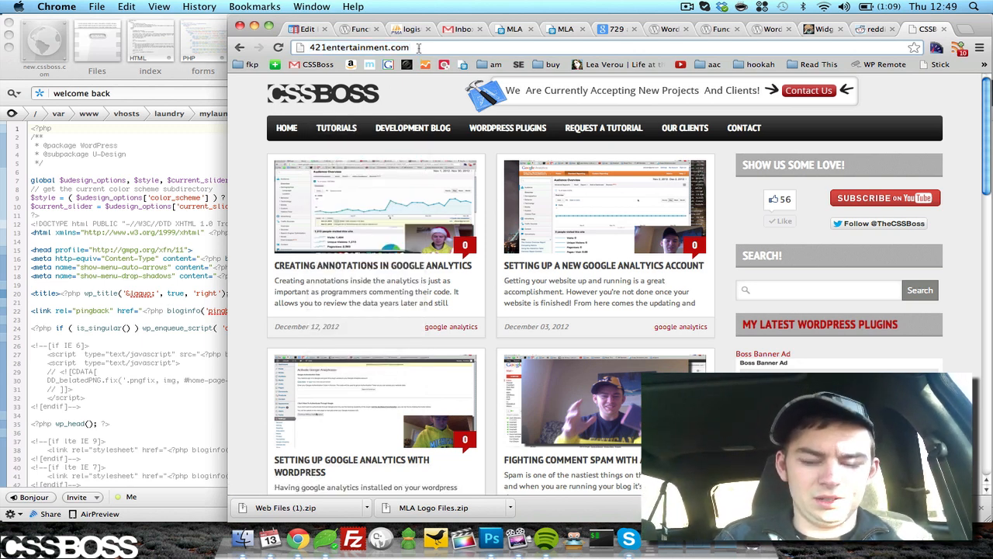
text(/wp-admin%2F&reauth=1)
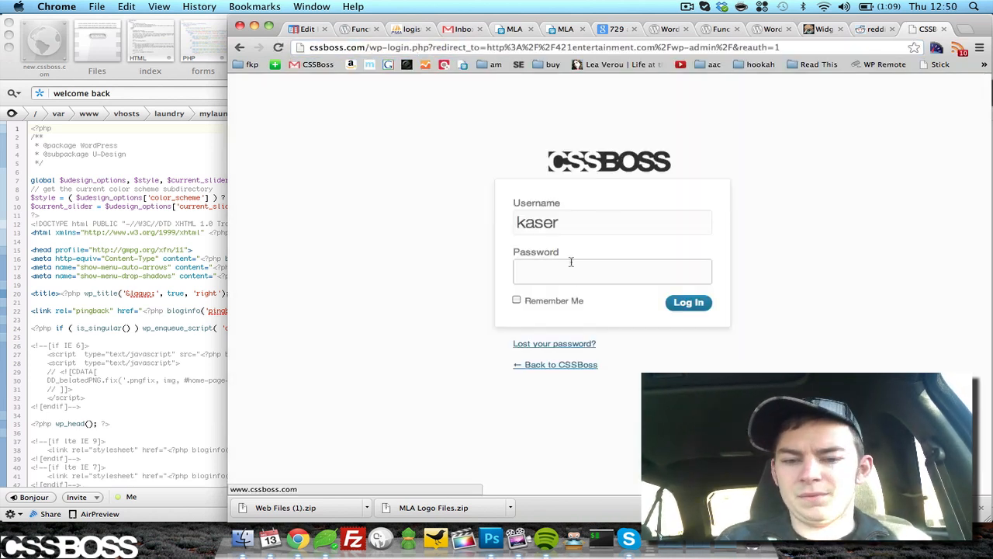
text(password)
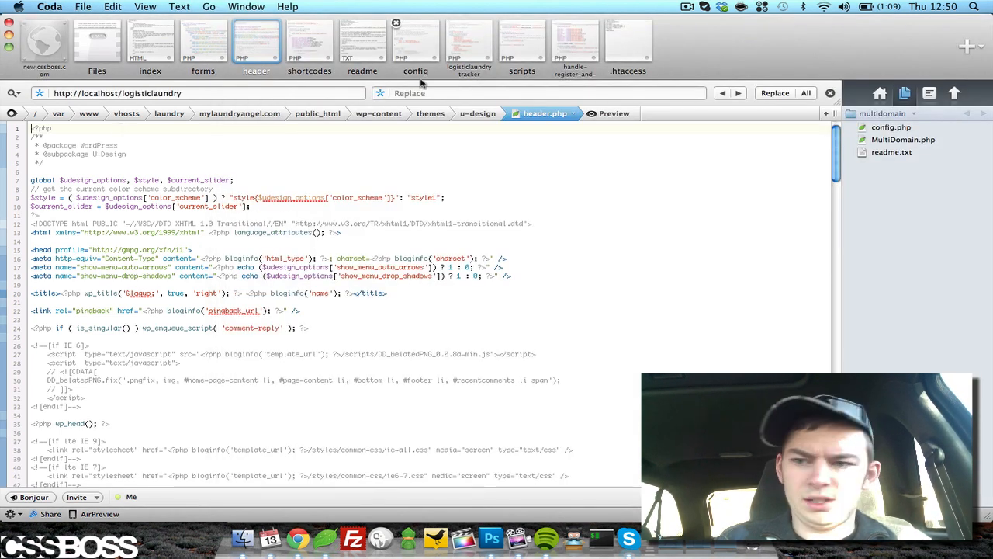
In Coda, show the folder path above the local multidomain plugin files
click(903, 113)
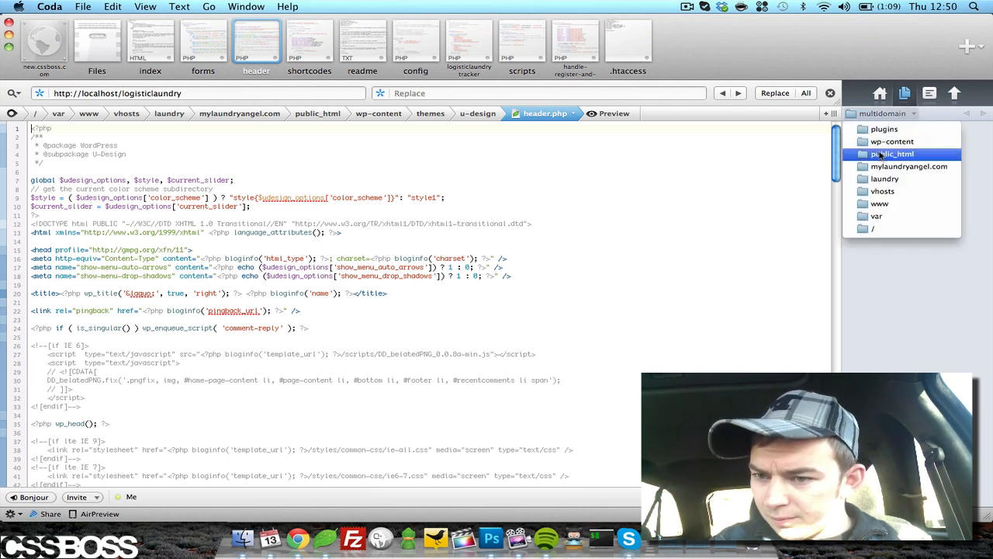
click(881, 191)
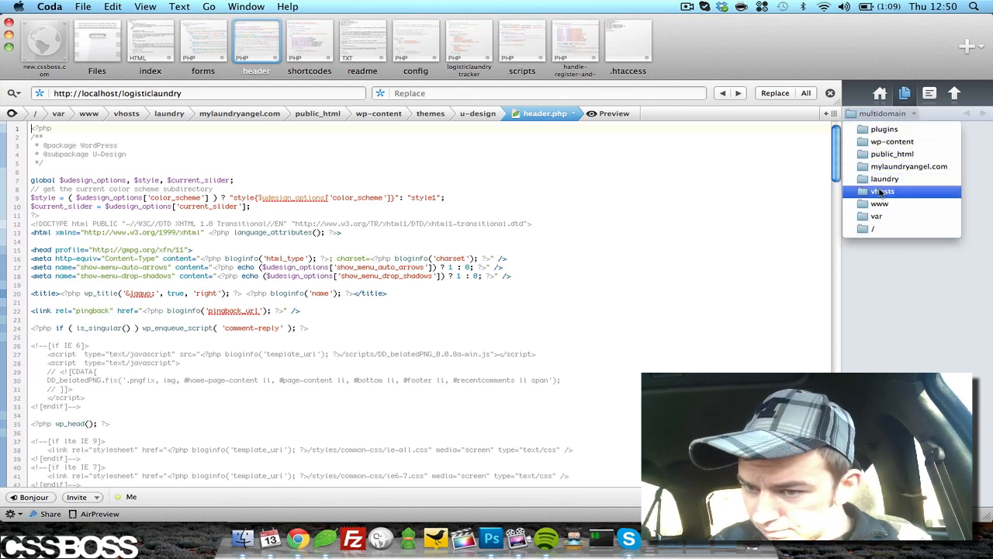
click(882, 190)
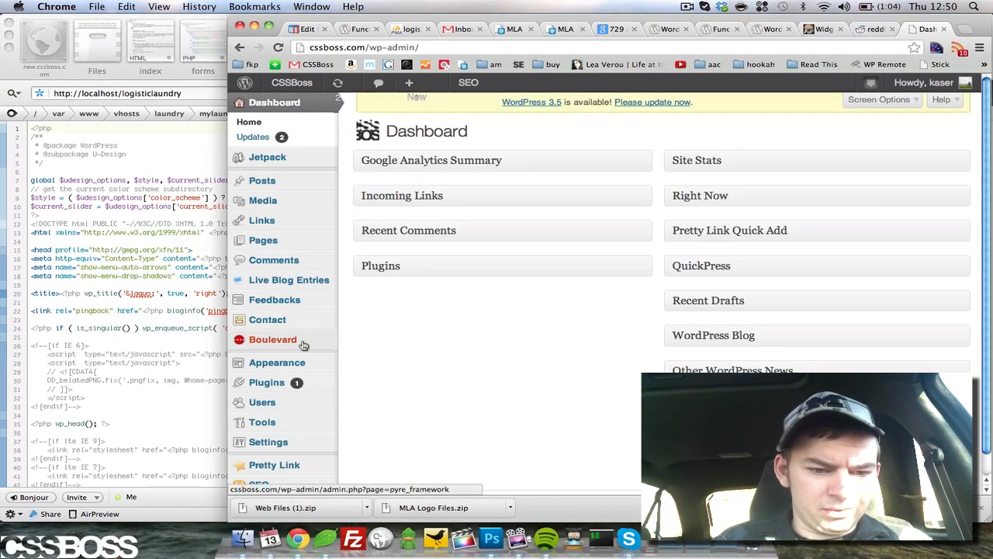
mouse_move(267, 381)
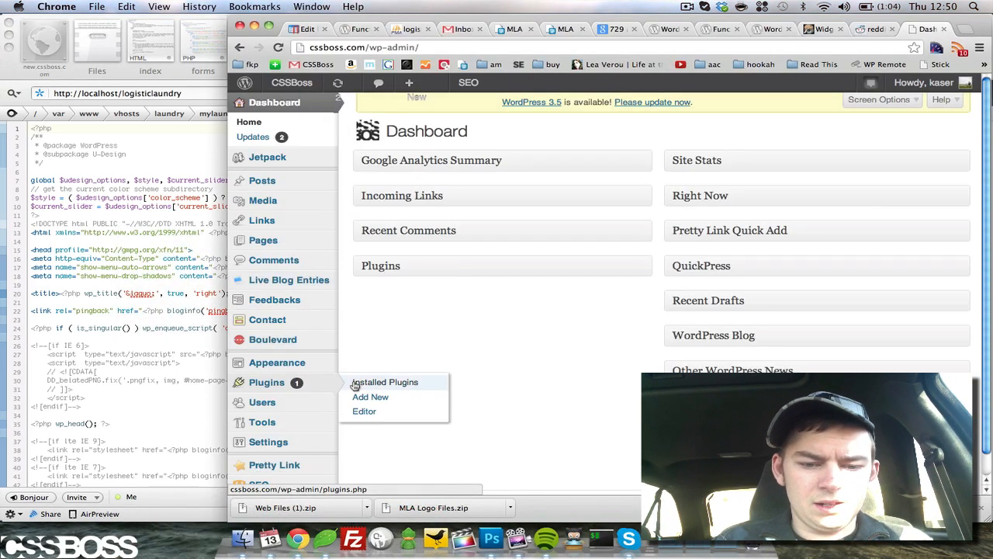
Search the plugin directory from Add New for 'multidomain'
click(369, 397)
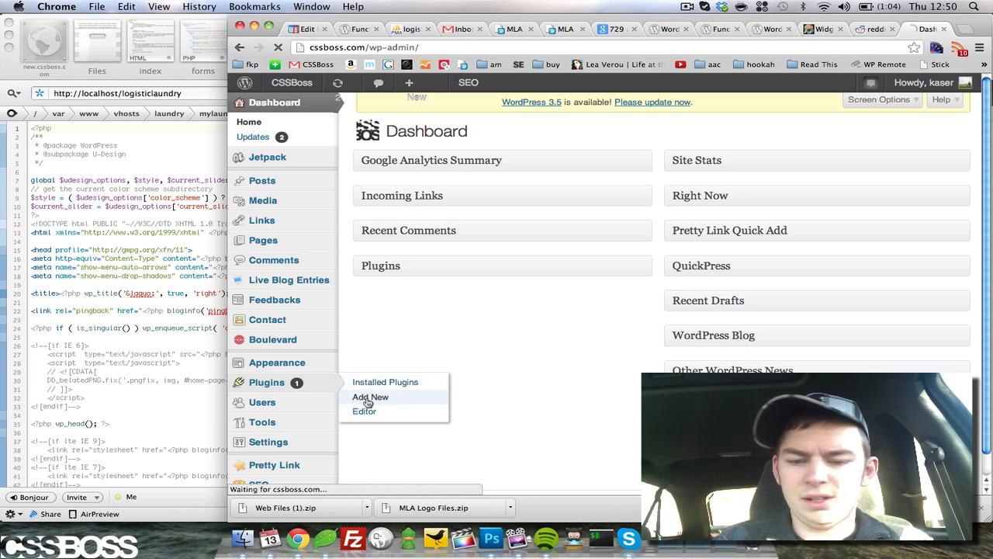
click(369, 398)
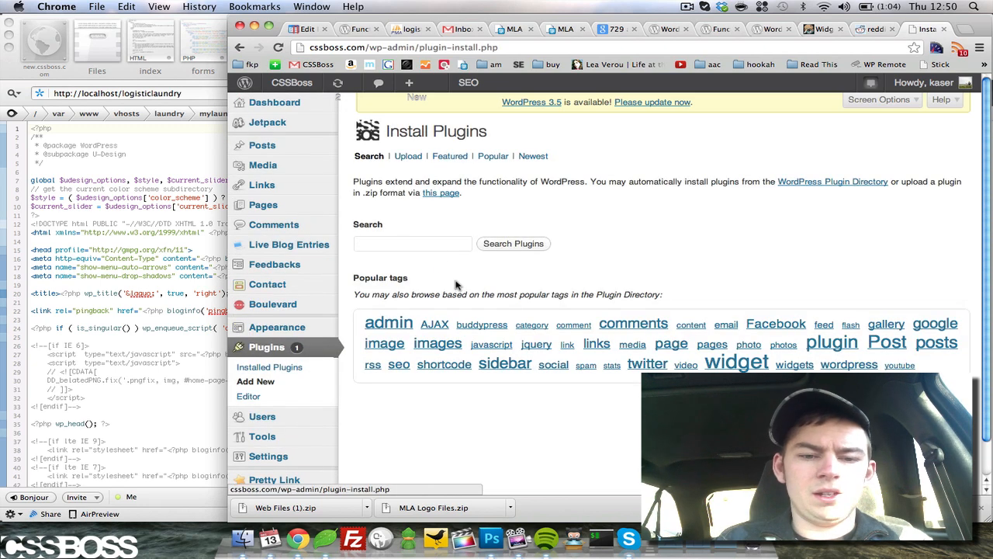
text(multid)
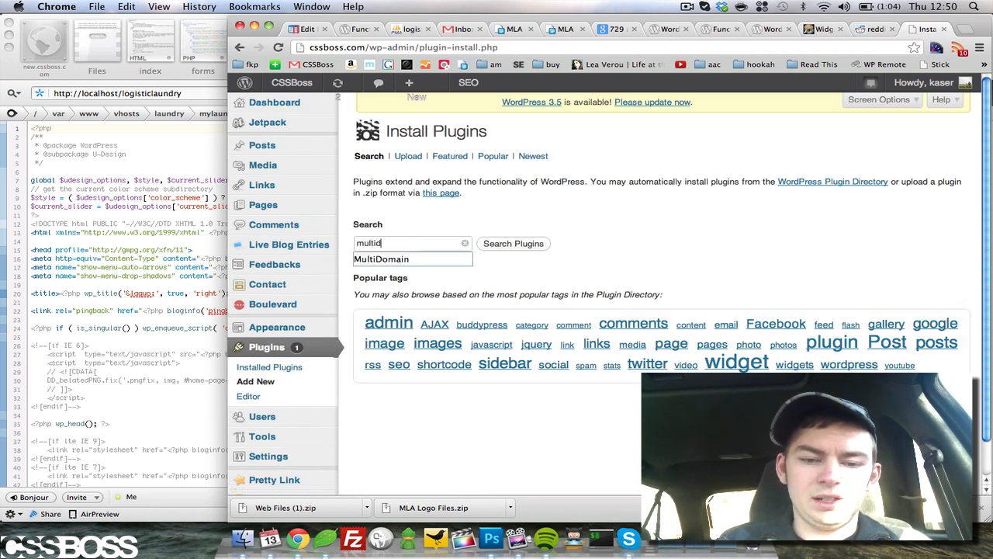
click(512, 242)
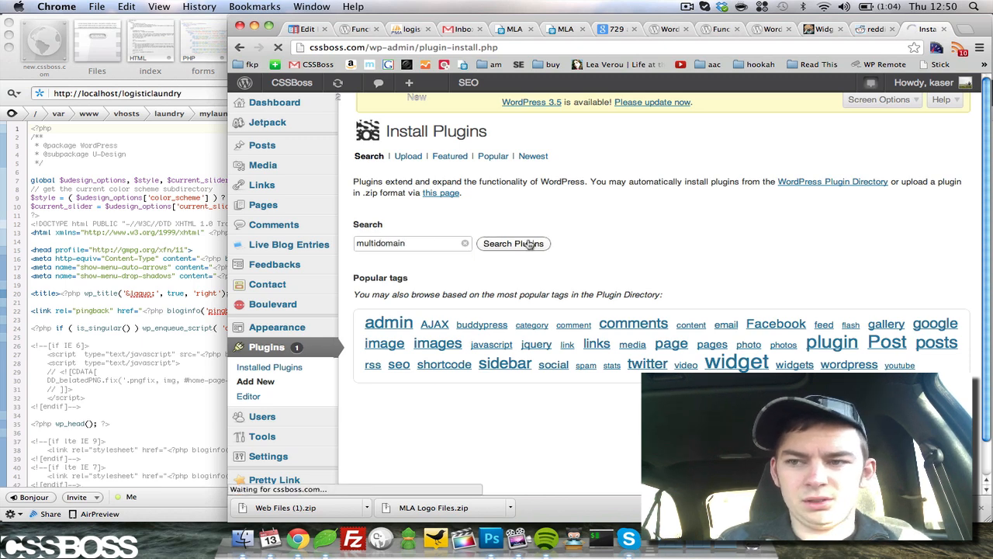
click(512, 242)
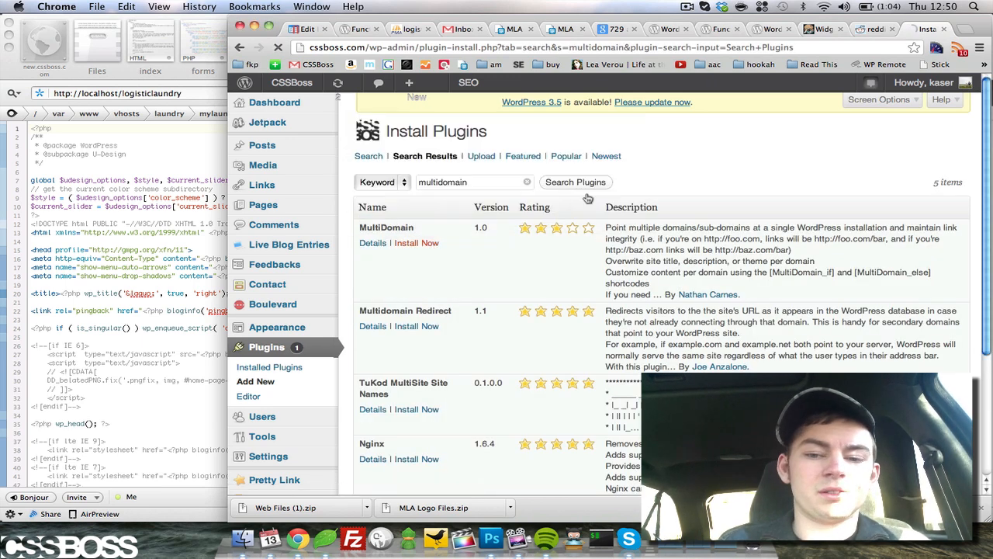
Install the MultiDomain plugin and activate it
click(416, 242)
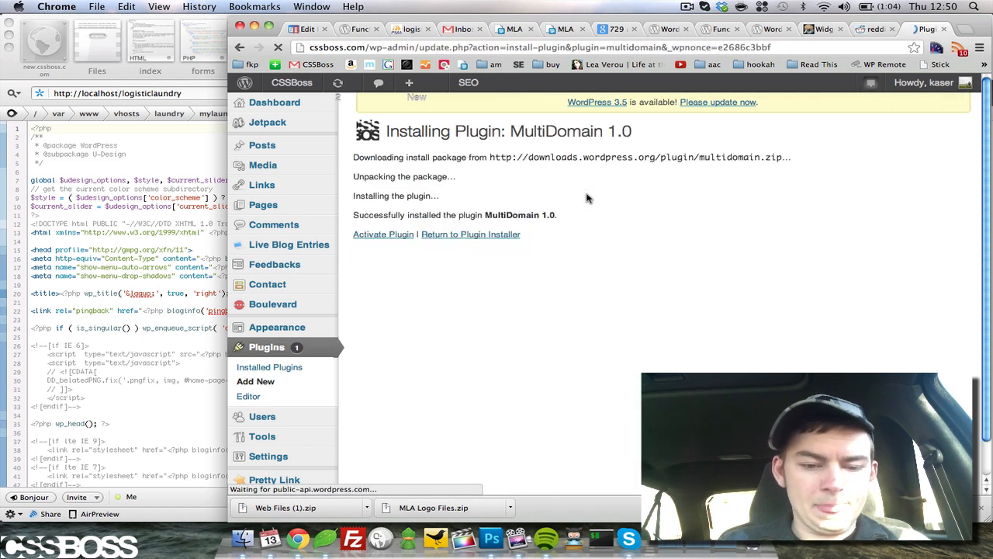
click(383, 233)
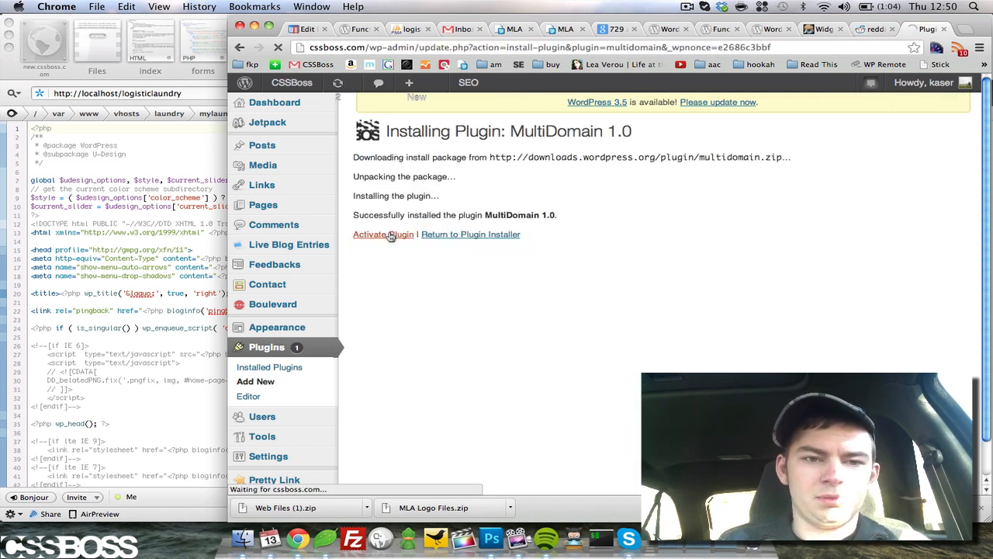
click(382, 234)
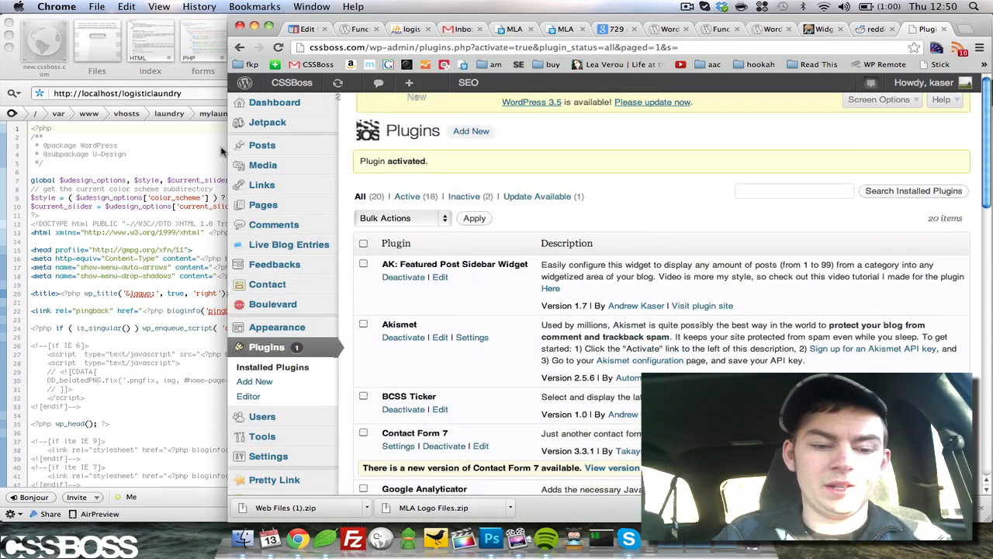
mouse_move(255, 382)
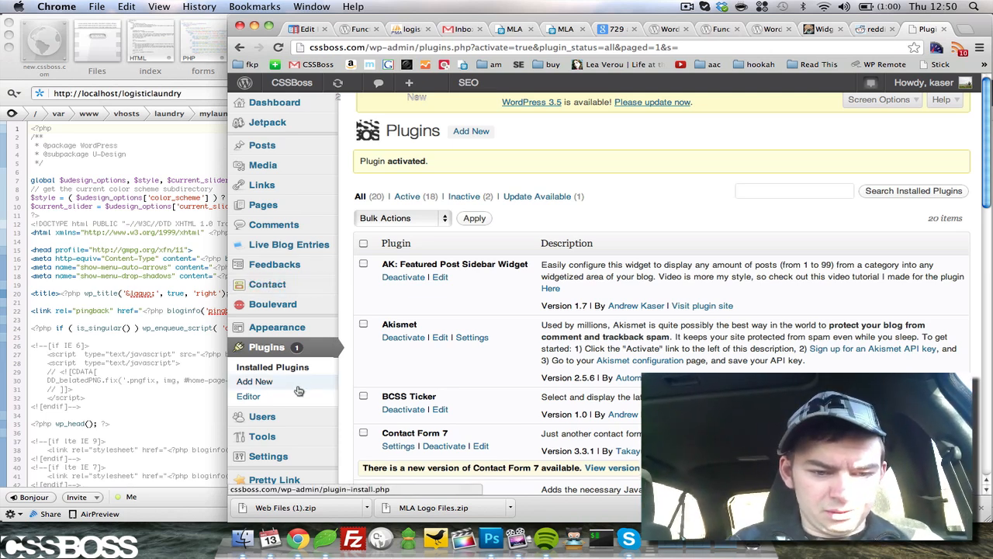
In the plugin editor, select MultiDomain and load its multidomain/config.php file
click(255, 381)
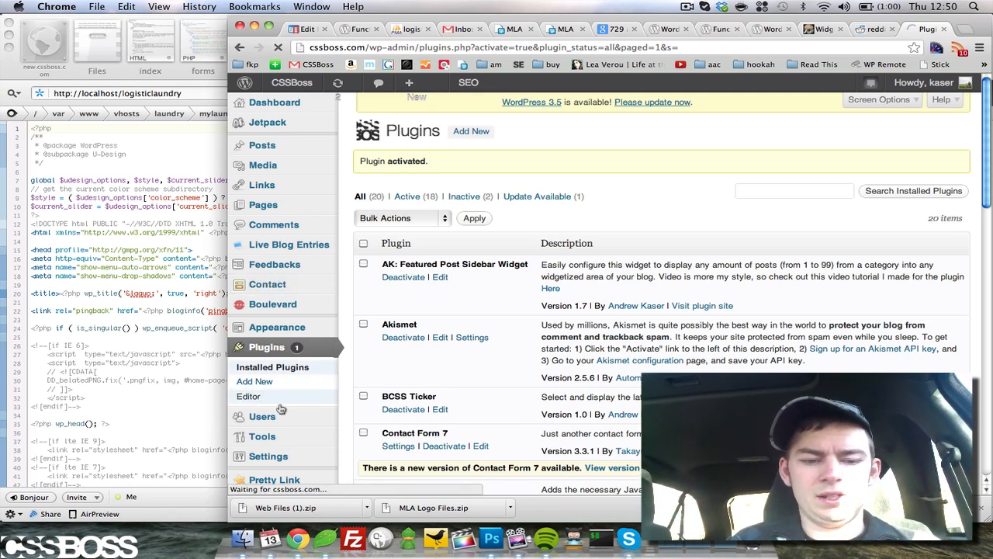
click(248, 396)
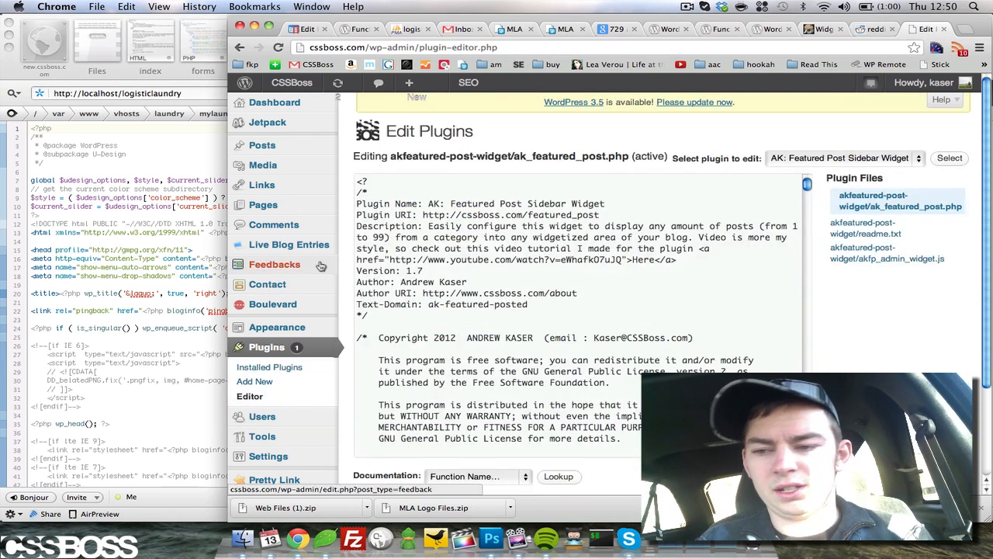
click(838, 159)
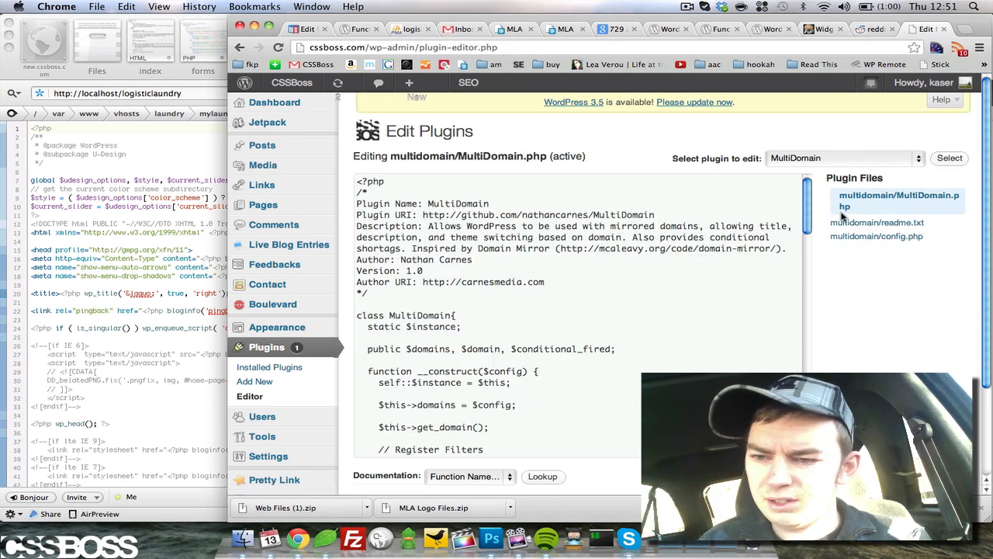
click(875, 236)
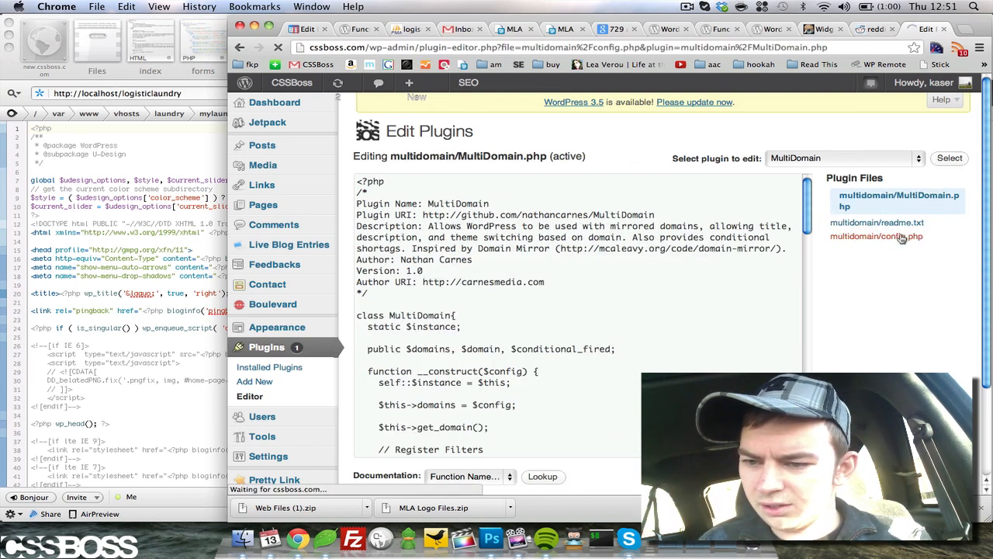
click(875, 235)
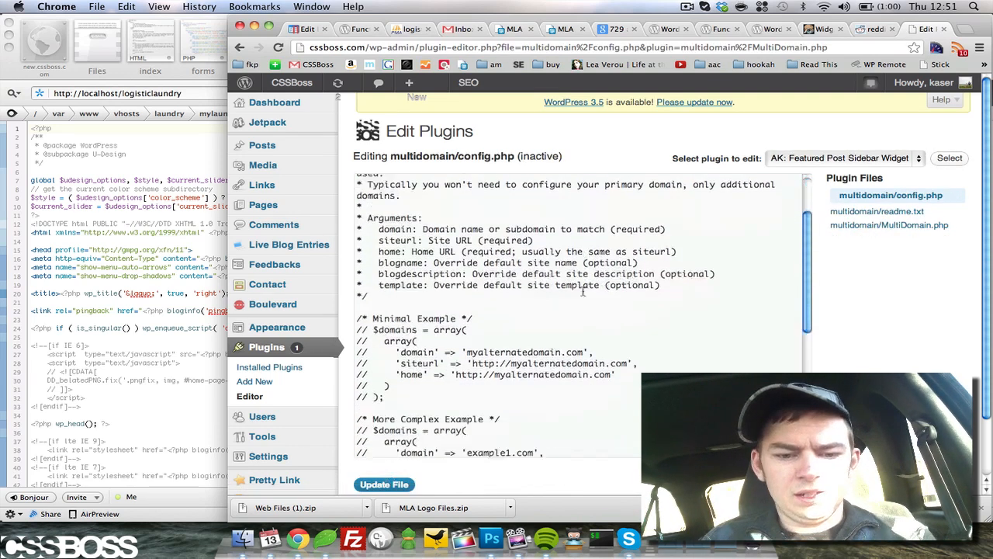
Uncomment the Minimal Example and set domain, siteurl and home to 421entertainment.com
scroll(down, 3)
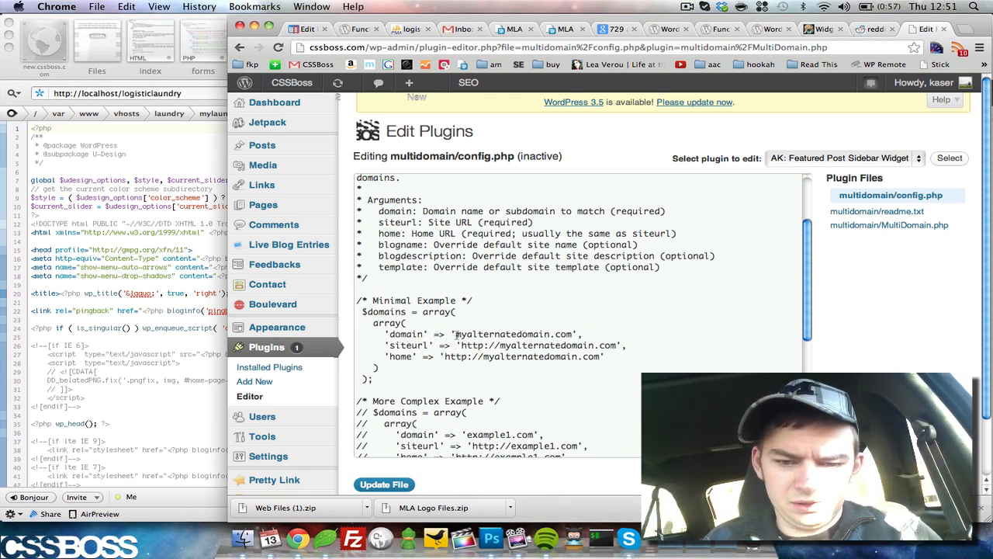
double_click(503, 333)
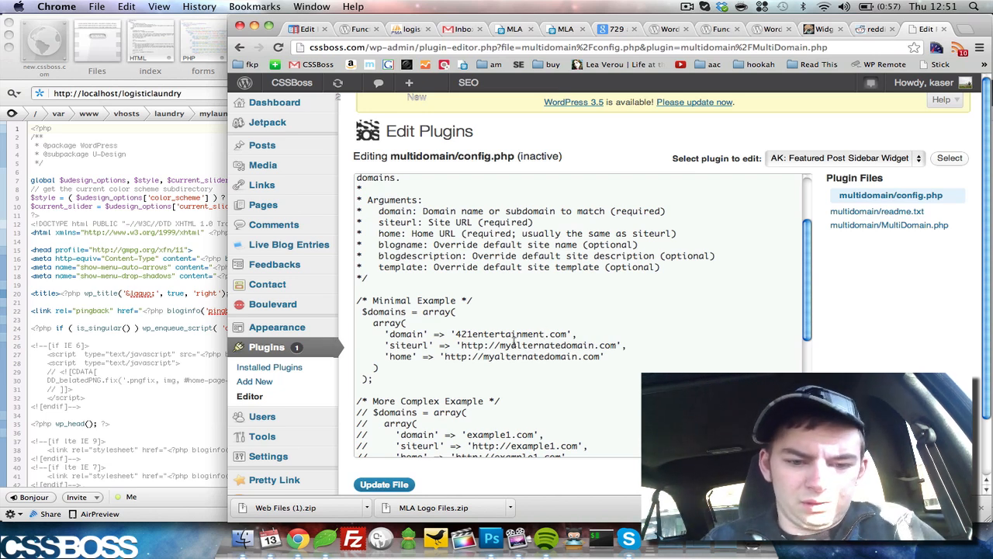
drag(357, 310, 380, 366)
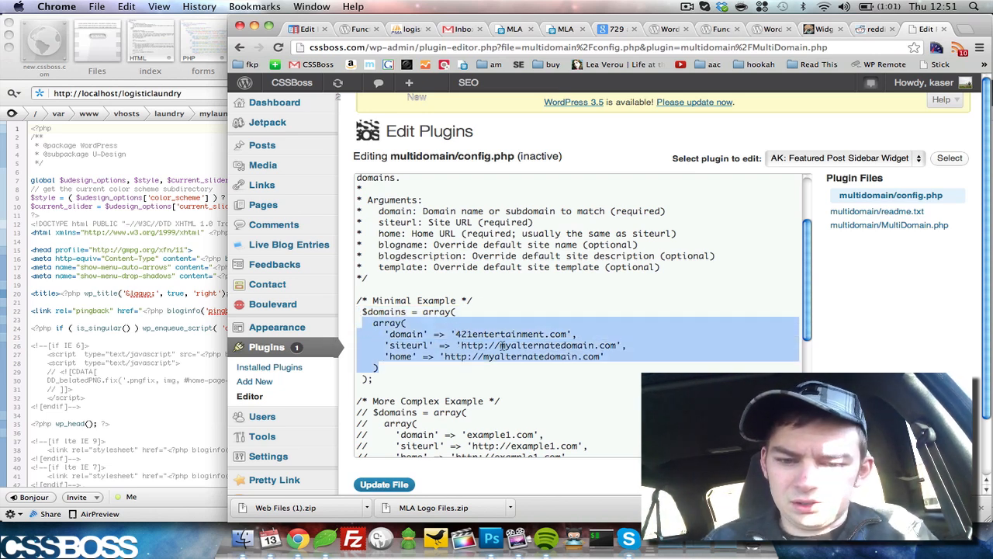
double_click(535, 345)
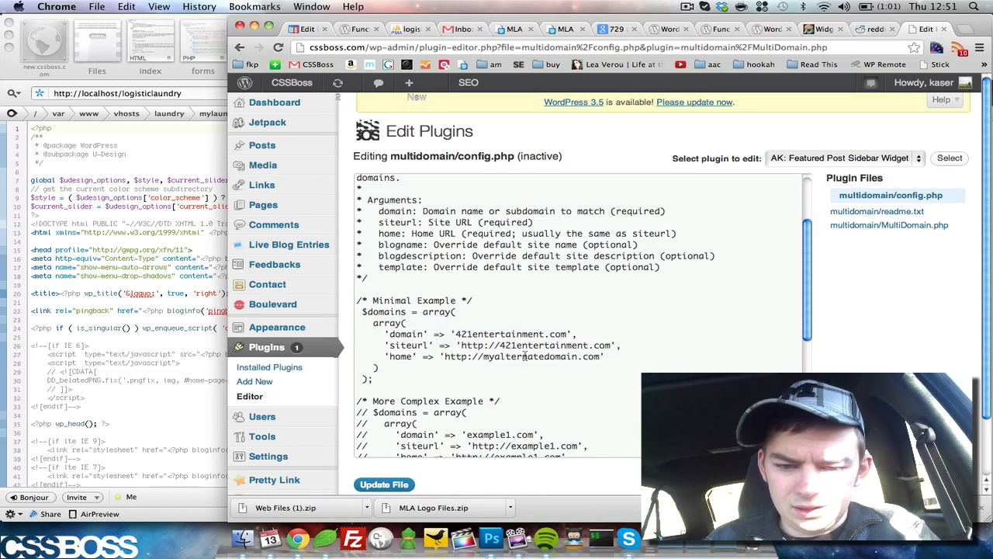
double_click(540, 344)
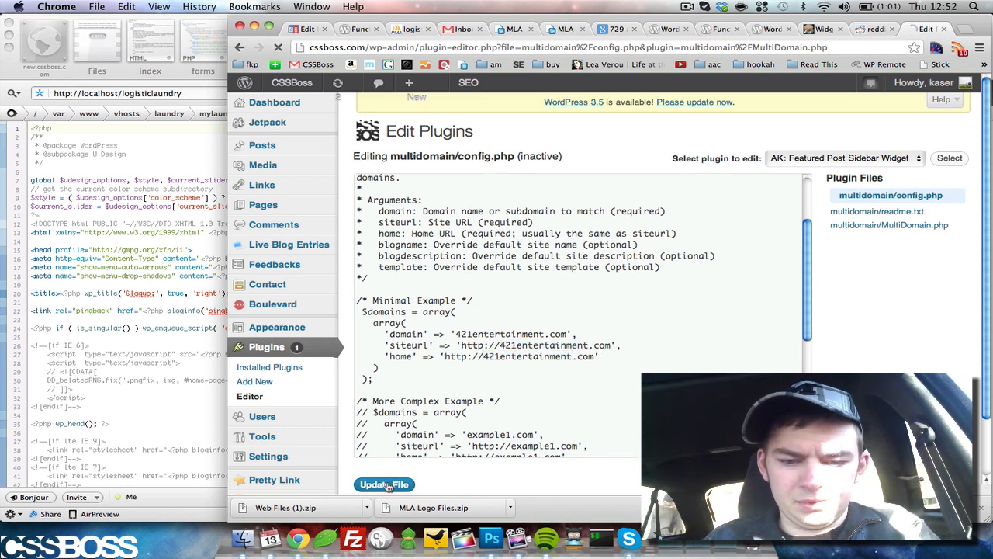
Save the edited config.php with Update File
click(385, 484)
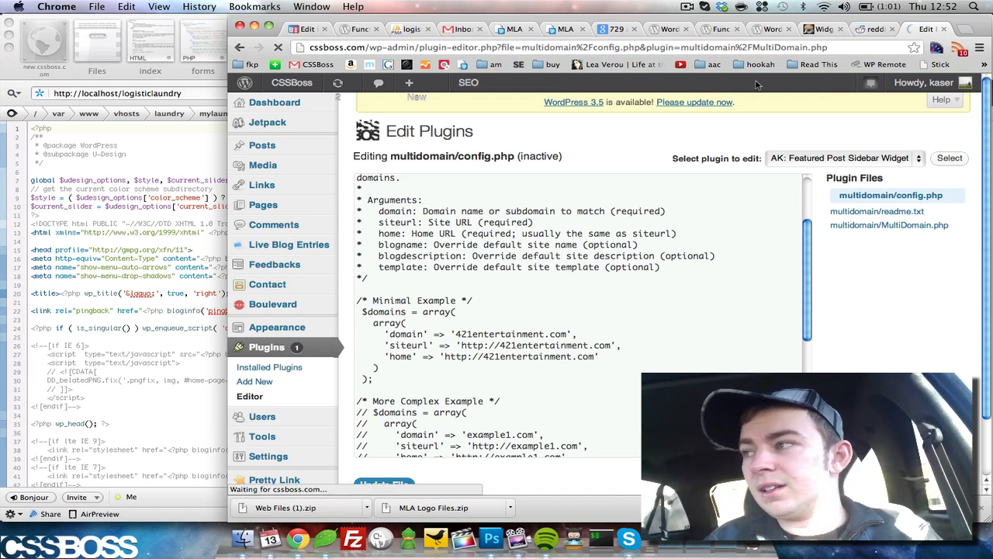
click(385, 484)
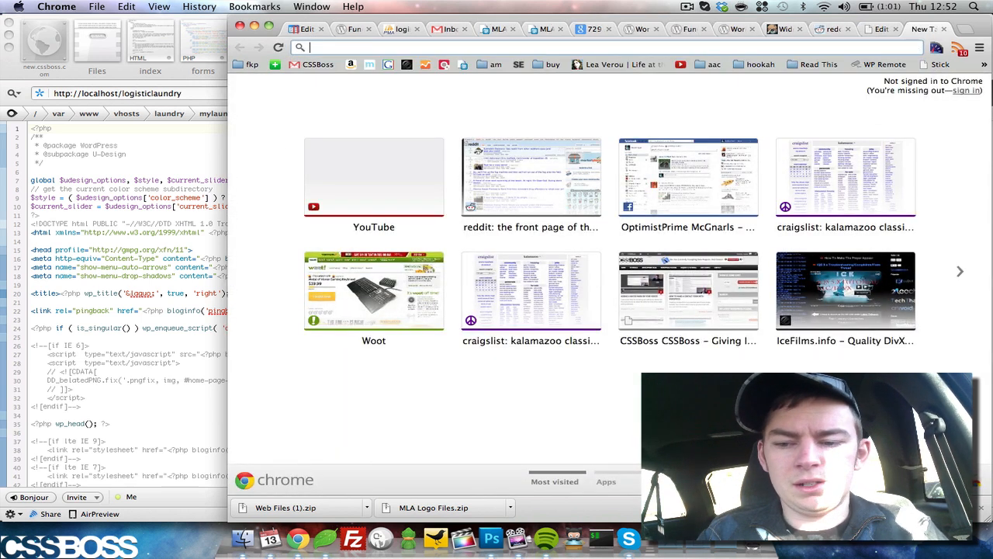
Load 421entertainment.com in a new tab and browse to its Tutorials category page
text(421entertainment.com)
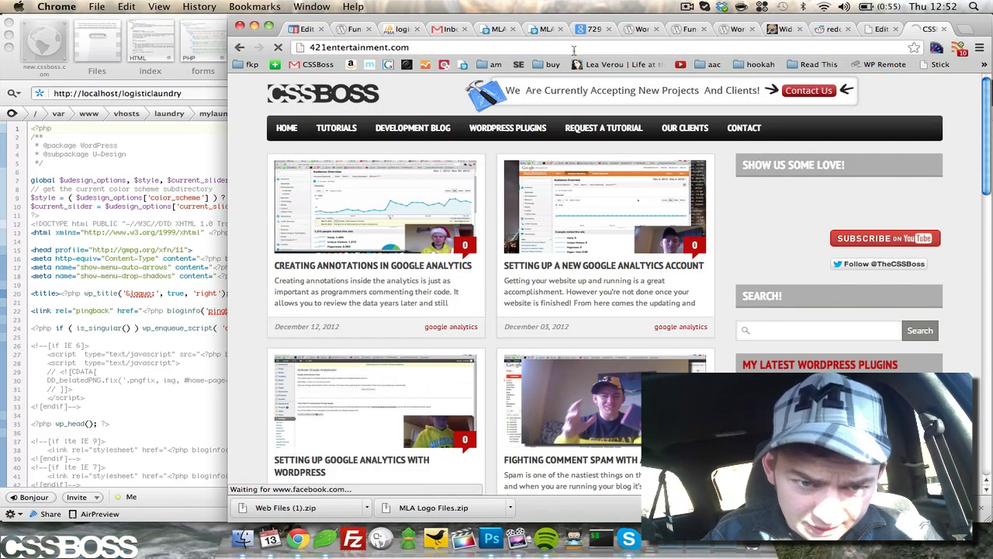
click(336, 127)
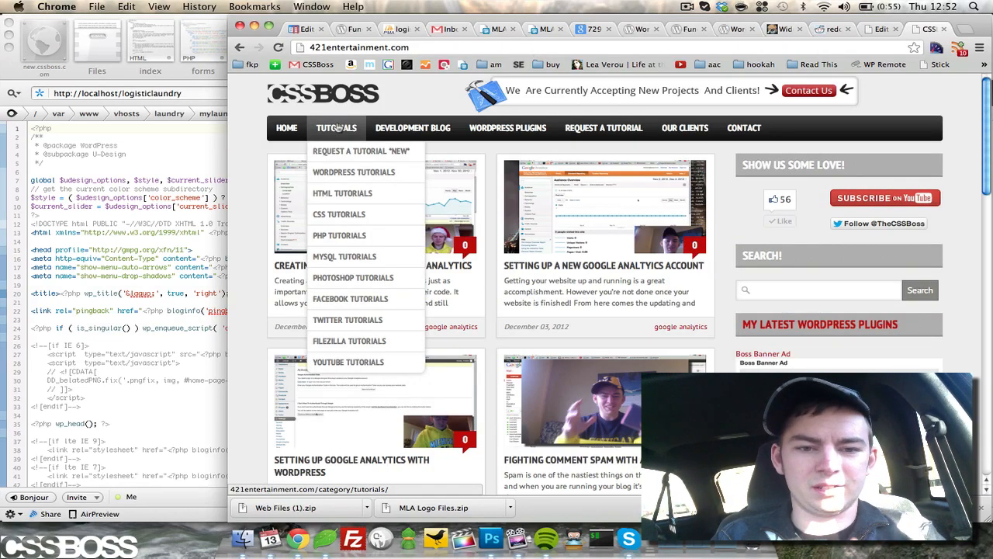
click(335, 127)
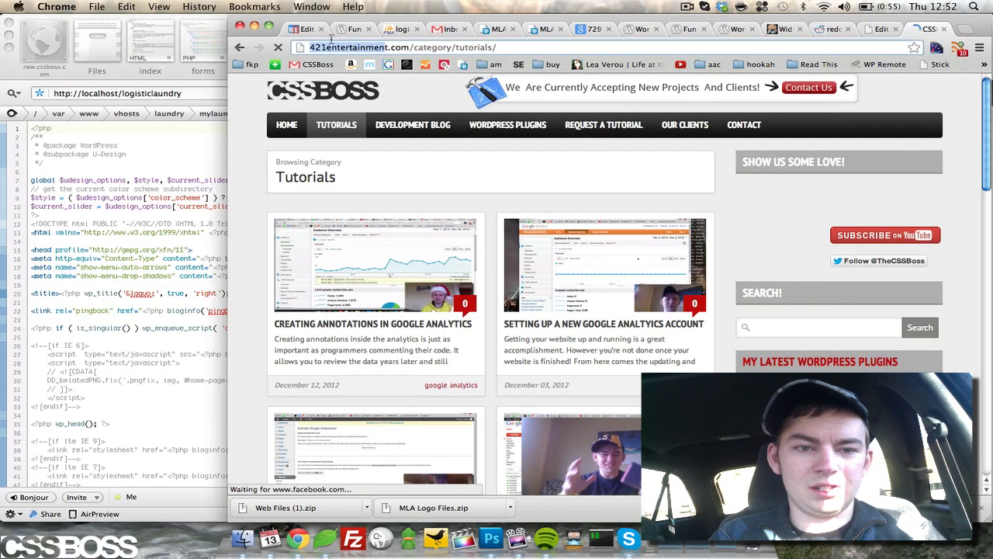
text(cs.com/category/tutorials/)
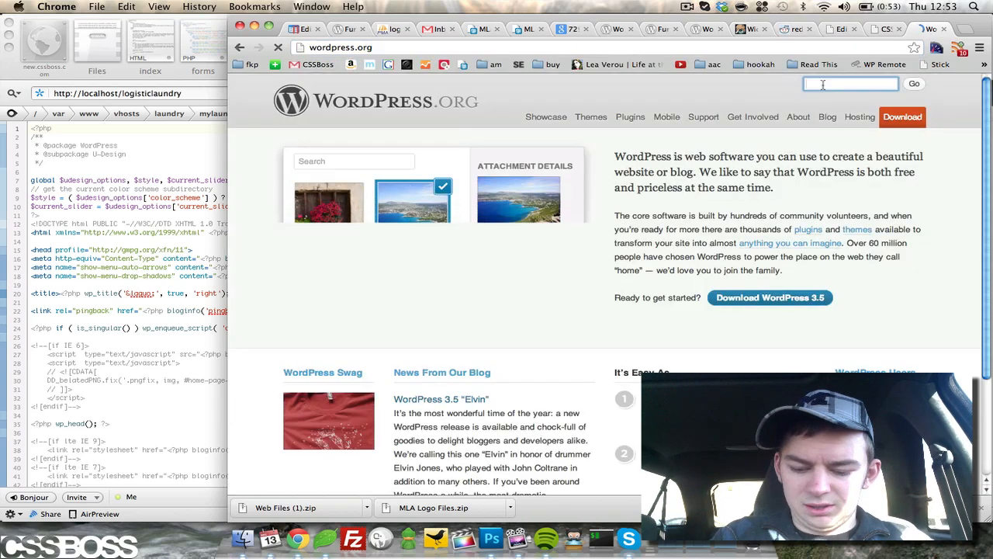
Search wordpress.org for multidomain and view the plugin's Other Notes configuration examples
click(914, 83)
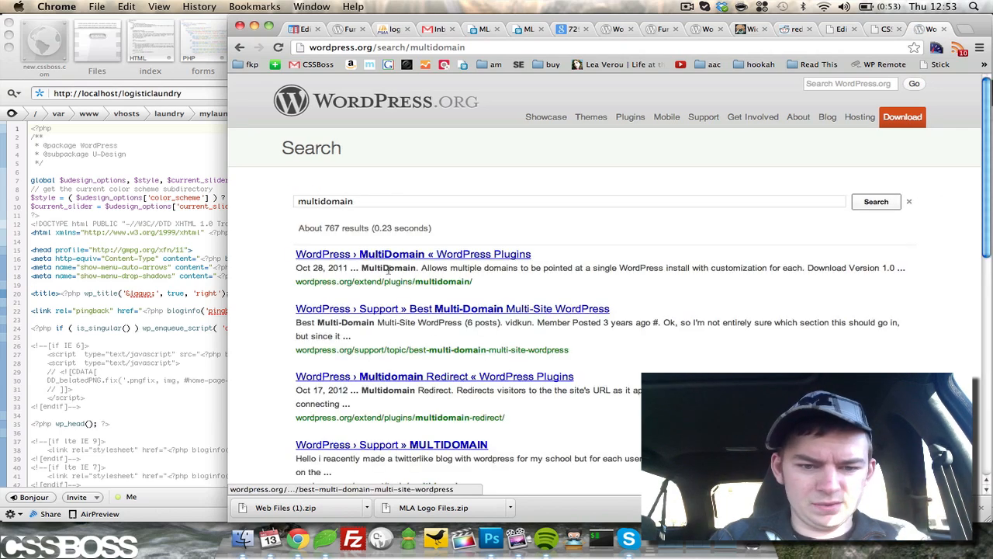
click(391, 255)
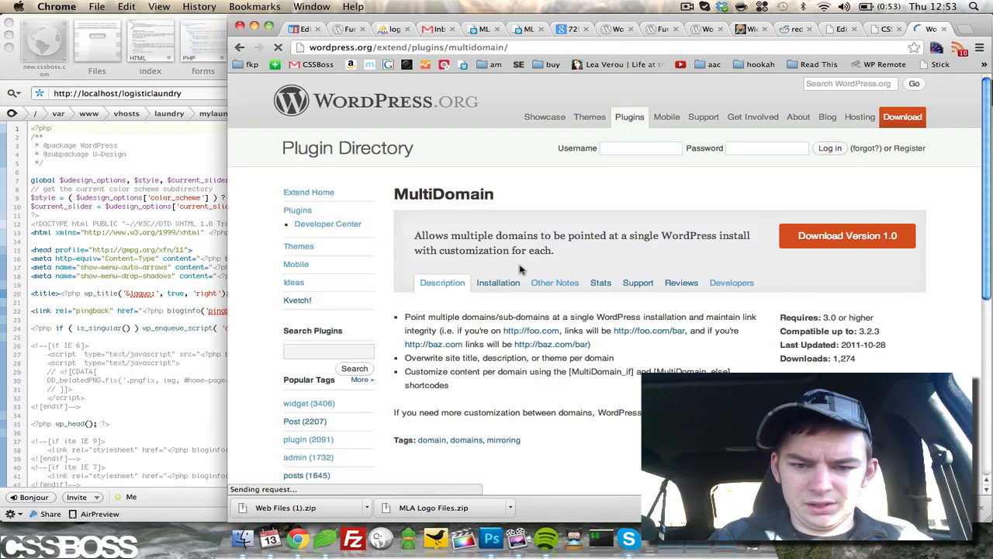
click(554, 283)
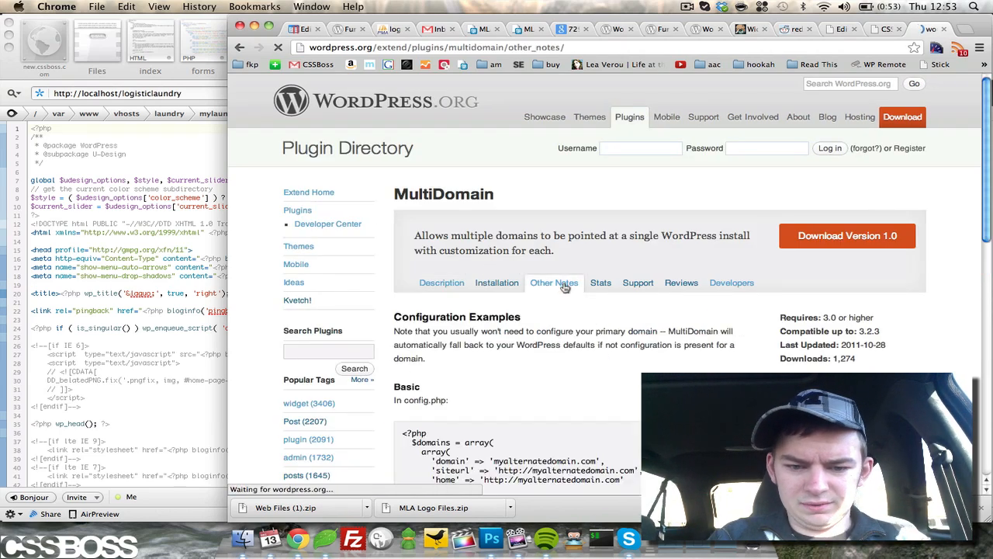
scroll(down, 3)
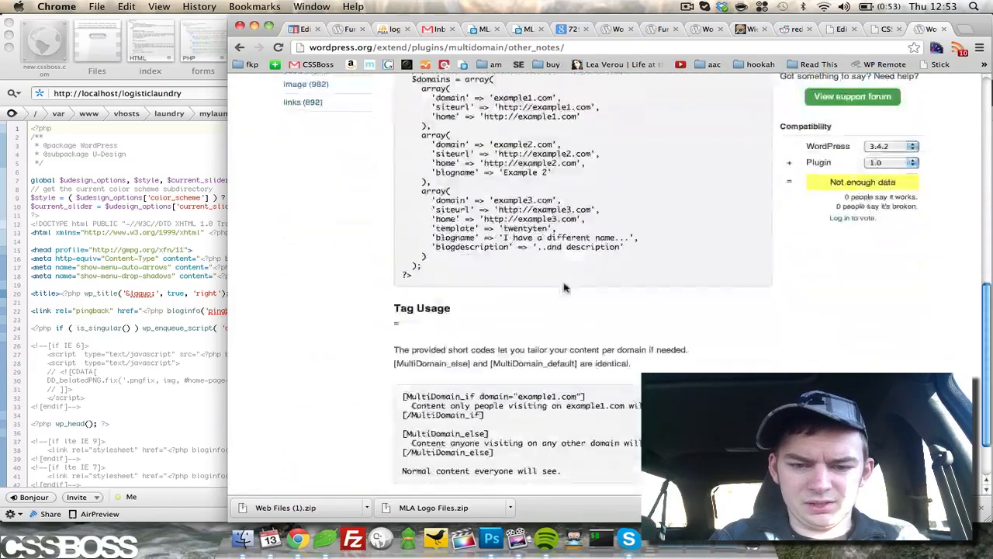